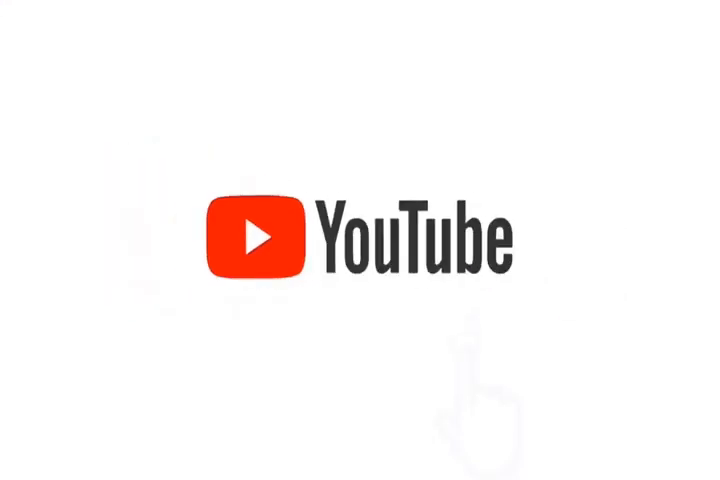
click(475, 240)
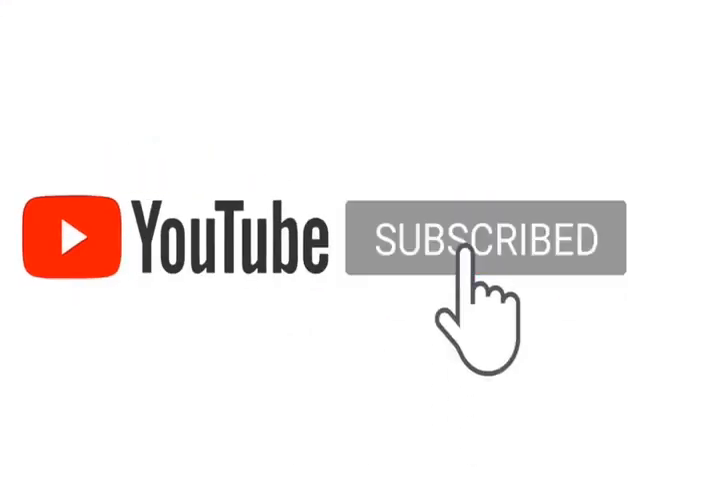